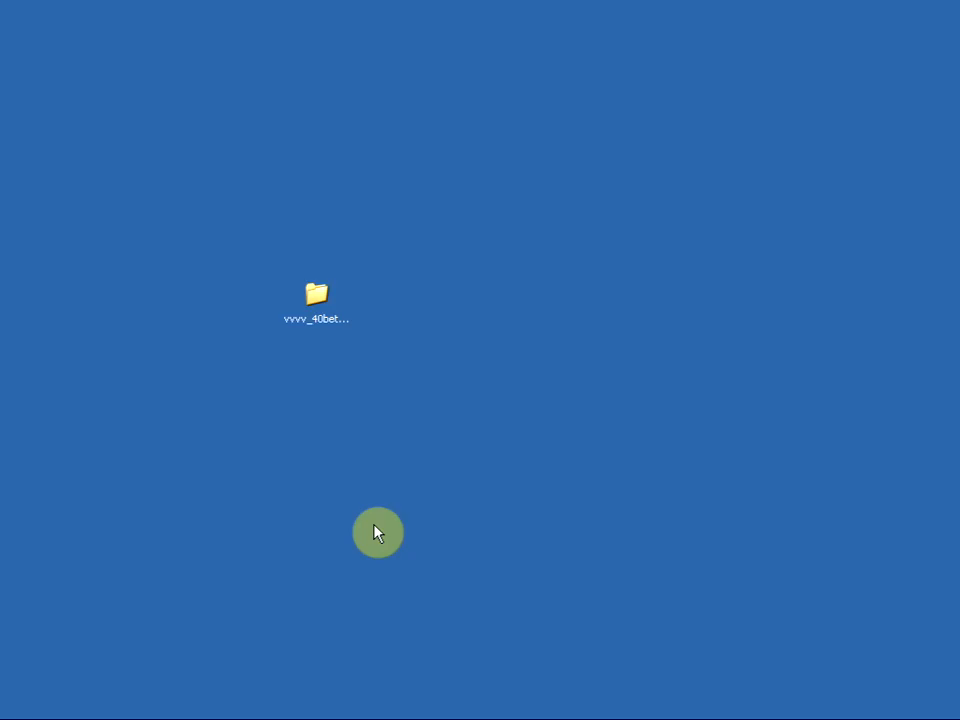
# - Open the vvvv_40beta21 folder from the desktop in Explorer
pyautogui.doubleClick(316, 293)
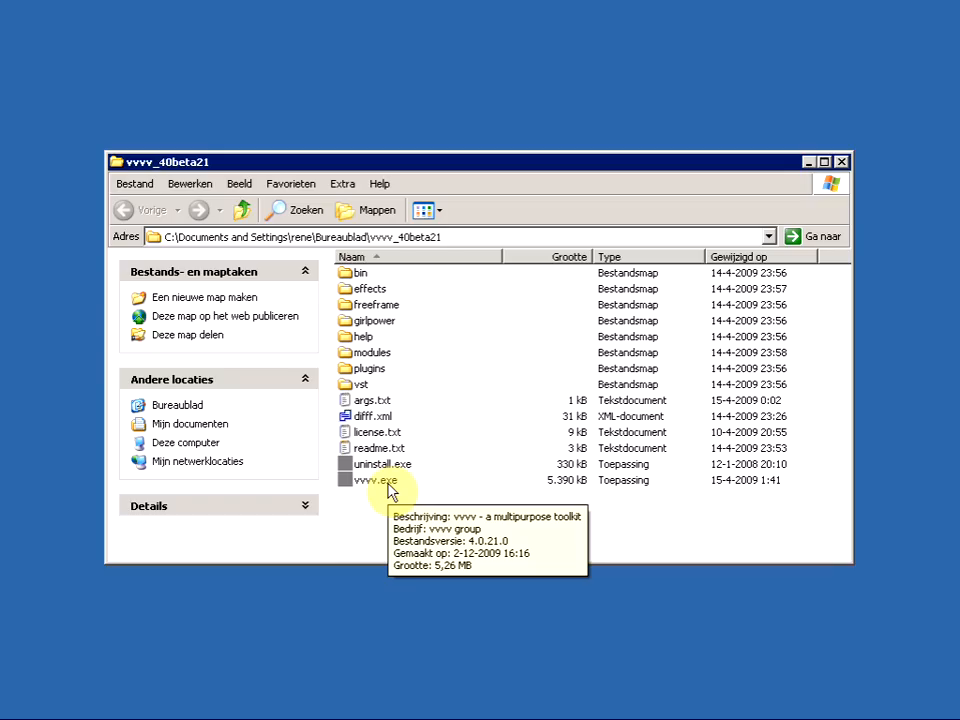
# - Launch vvvv.exe so the girlpower demo patch and DirectX Renderer start running
pyautogui.click(372, 480)
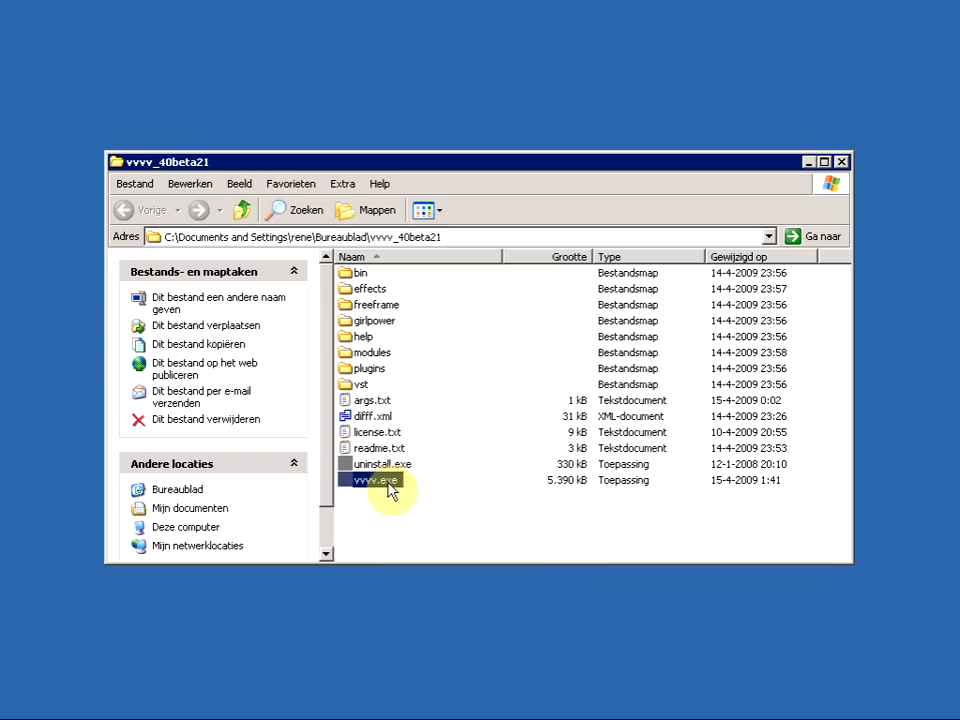
pyautogui.doubleClick(375, 480)
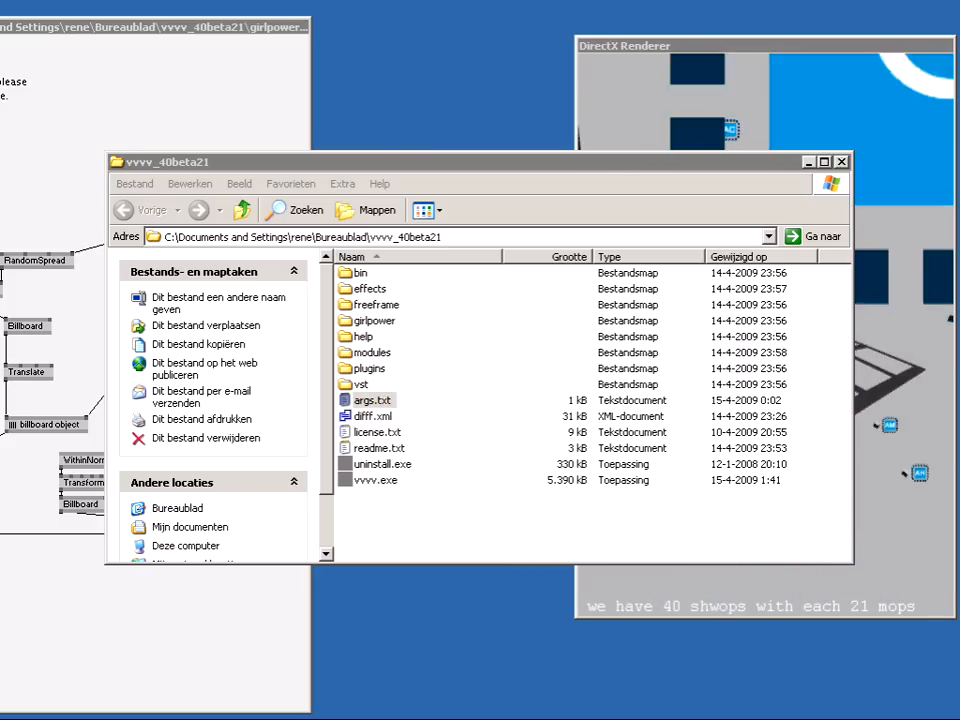
# - Open args.txt from the vvvv folder in Notepad
pyautogui.doubleClick(371, 399)
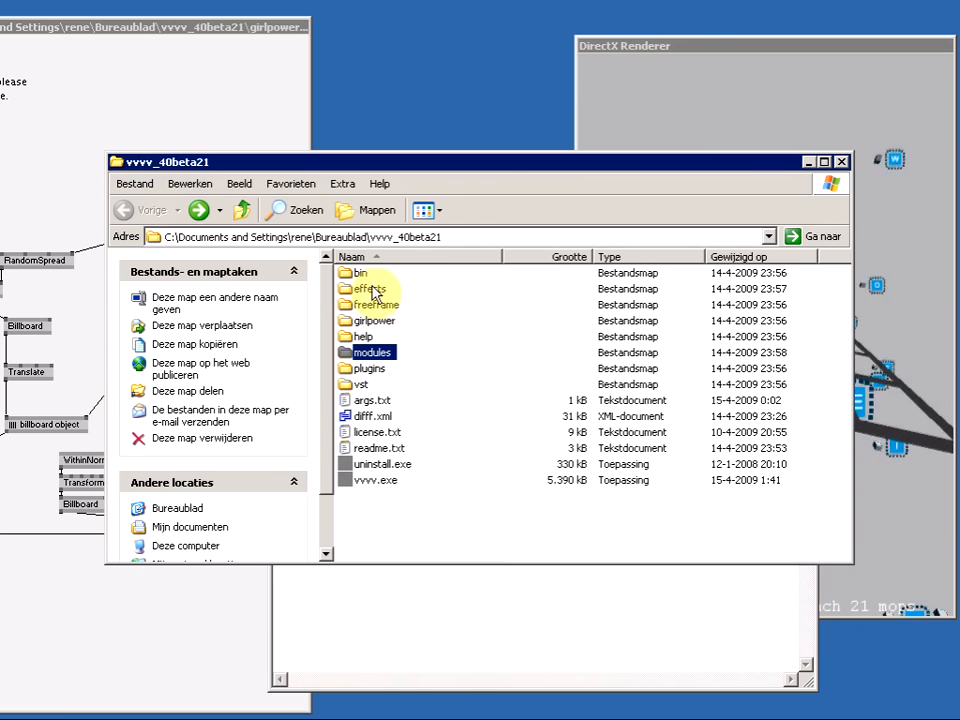
# - Delete args.txt from the vvvv folder, confirming the move to the recycle bin
pyautogui.doubleClick(375, 320)
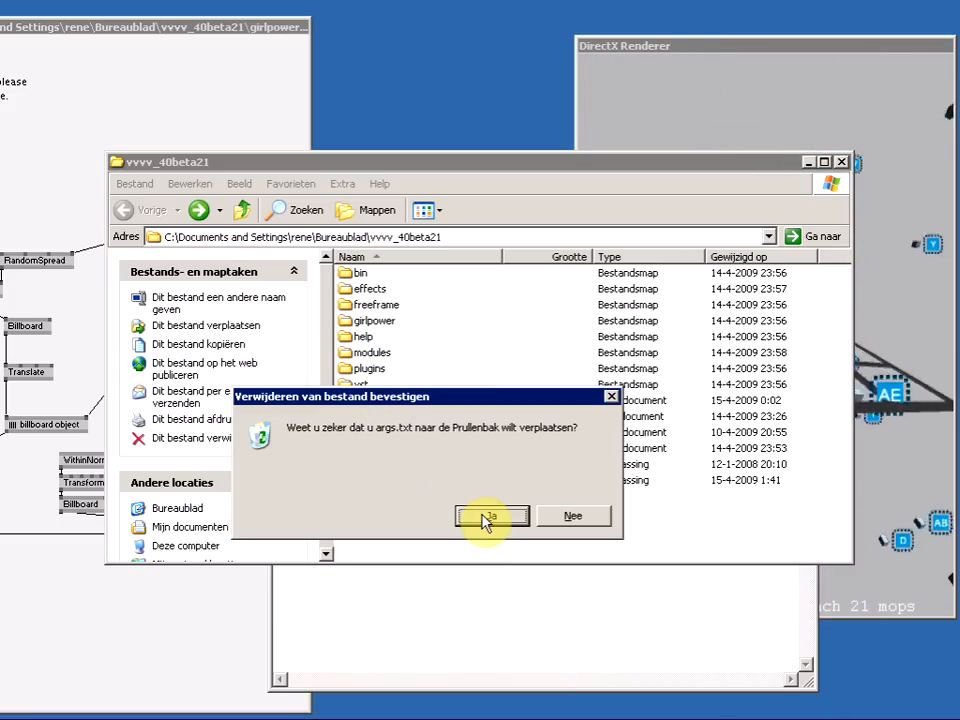
pyautogui.click(490, 515)
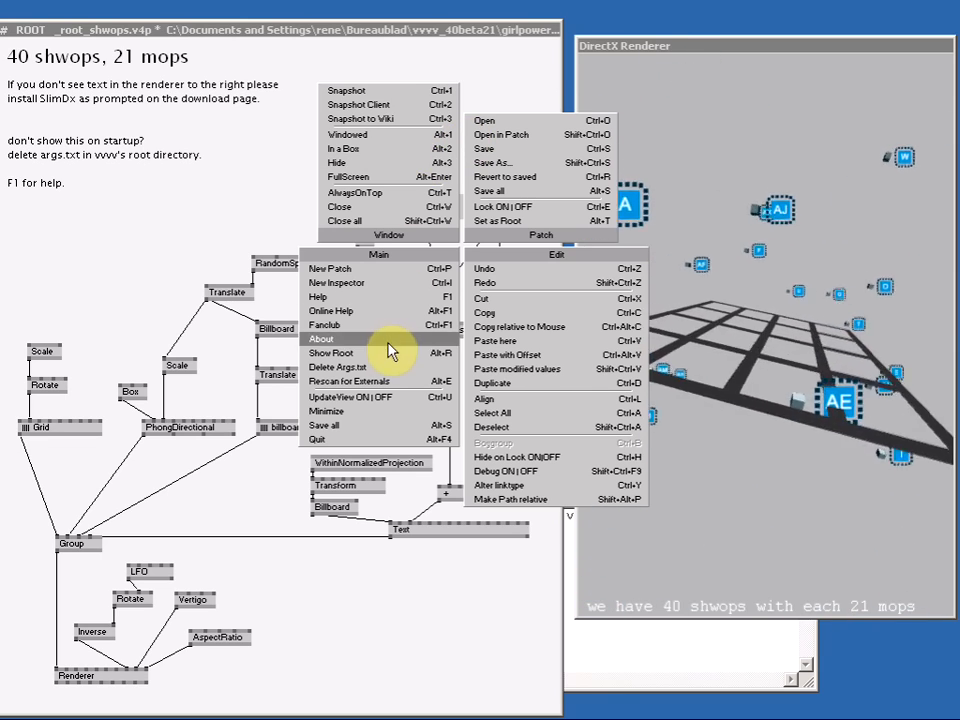
pyautogui.moveTo(395, 440)
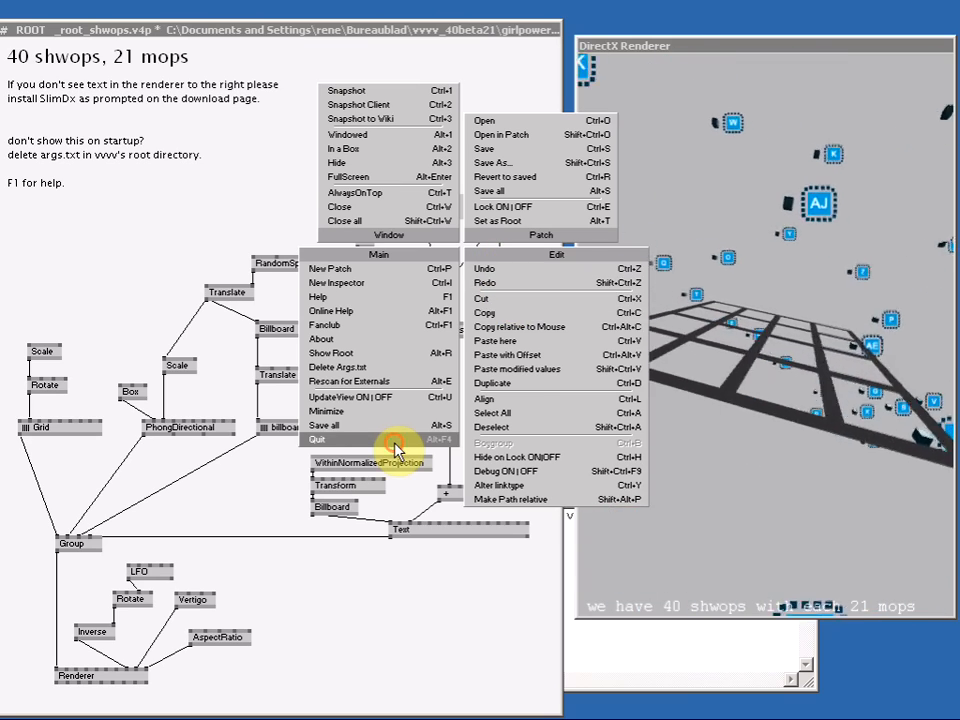
# - Quit vvvv via Main > Quit, choosing Don't Save & Close for the demo patch
pyautogui.click(320, 439)
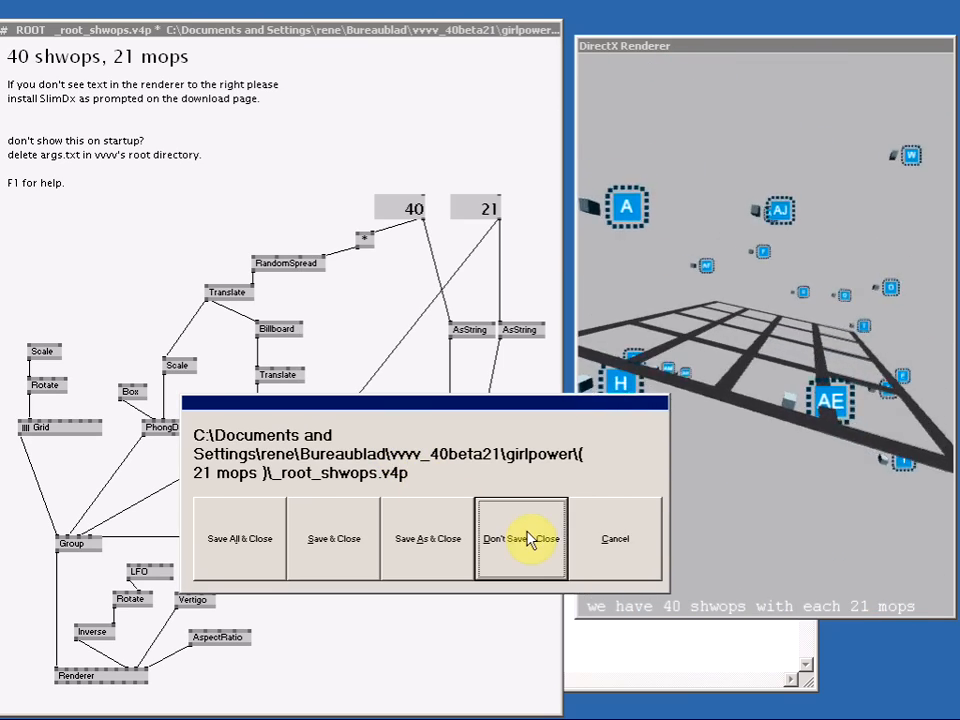
pyautogui.click(521, 538)
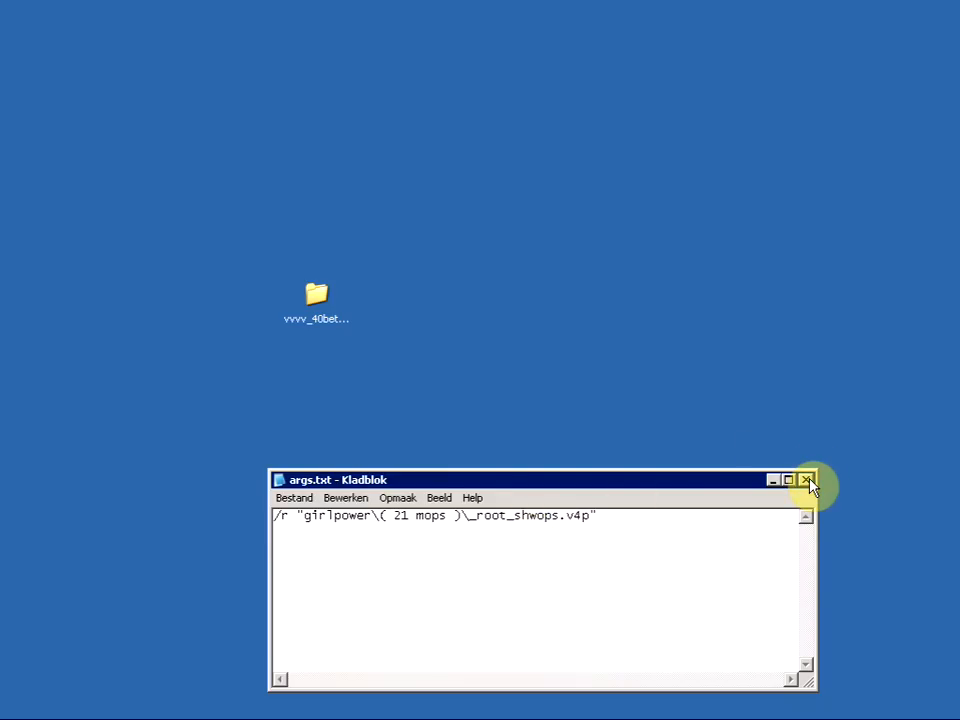